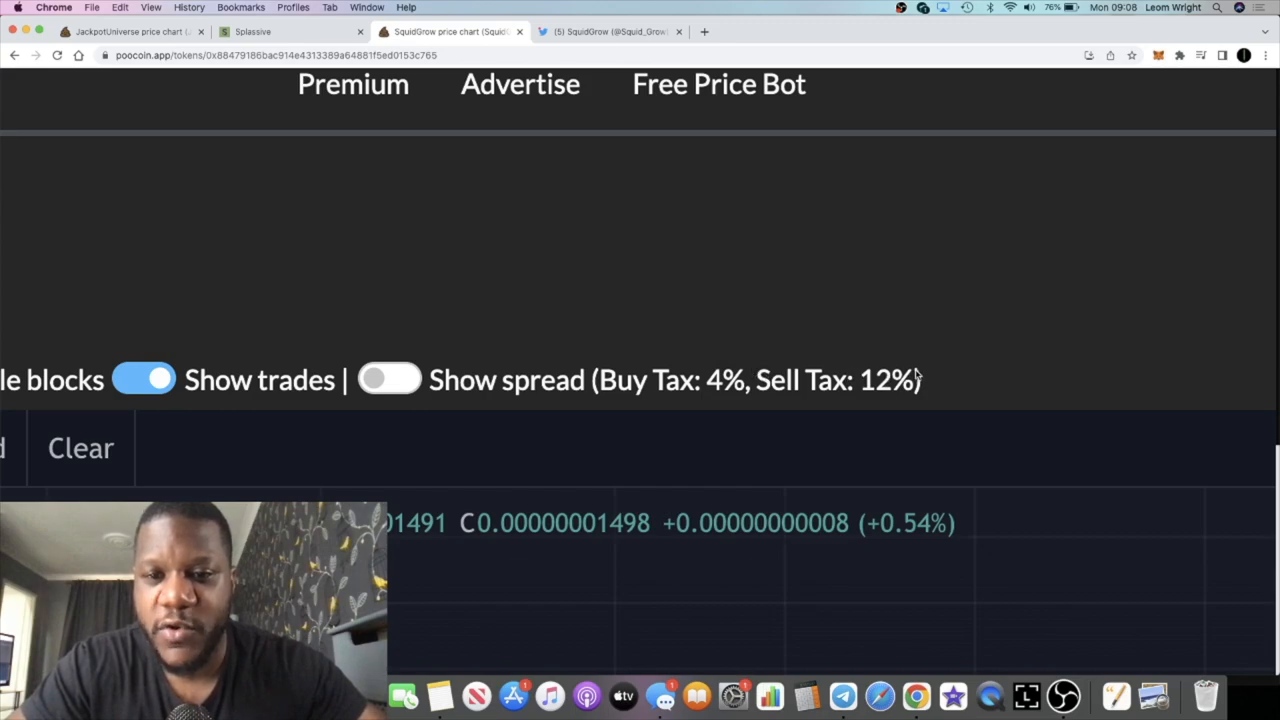
mouse_move(740, 356)
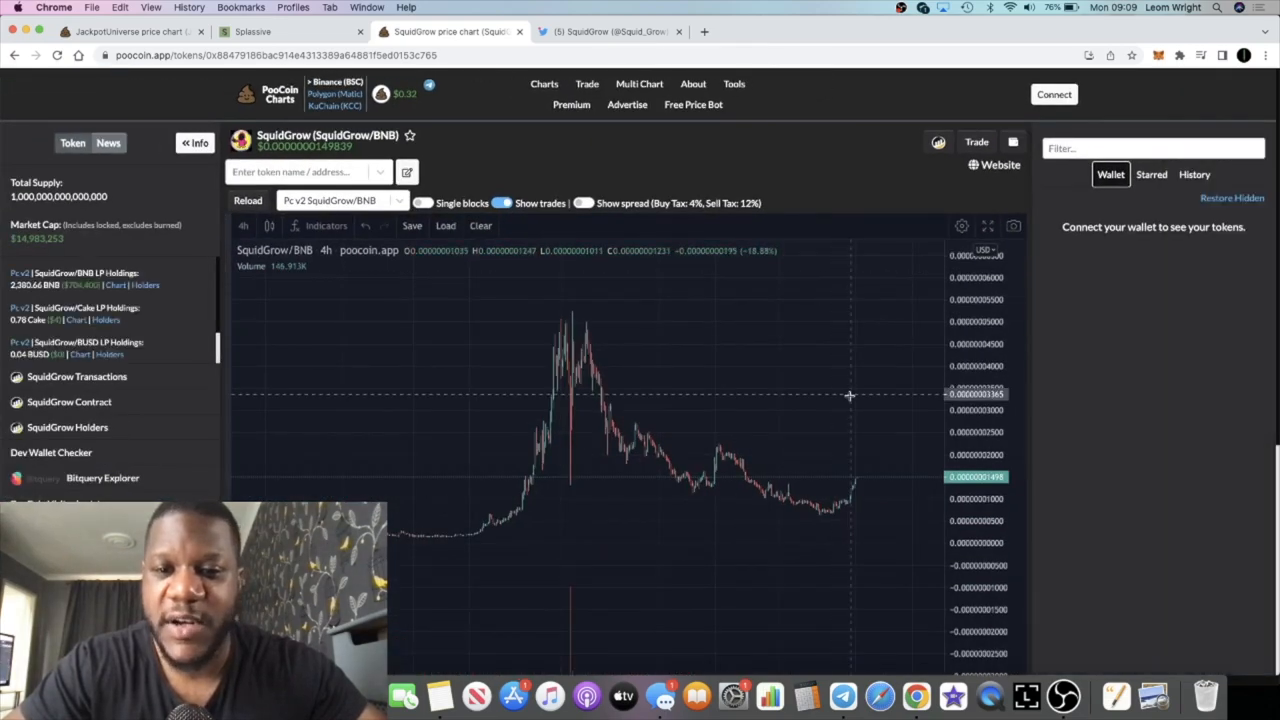
mouse_move(804, 430)
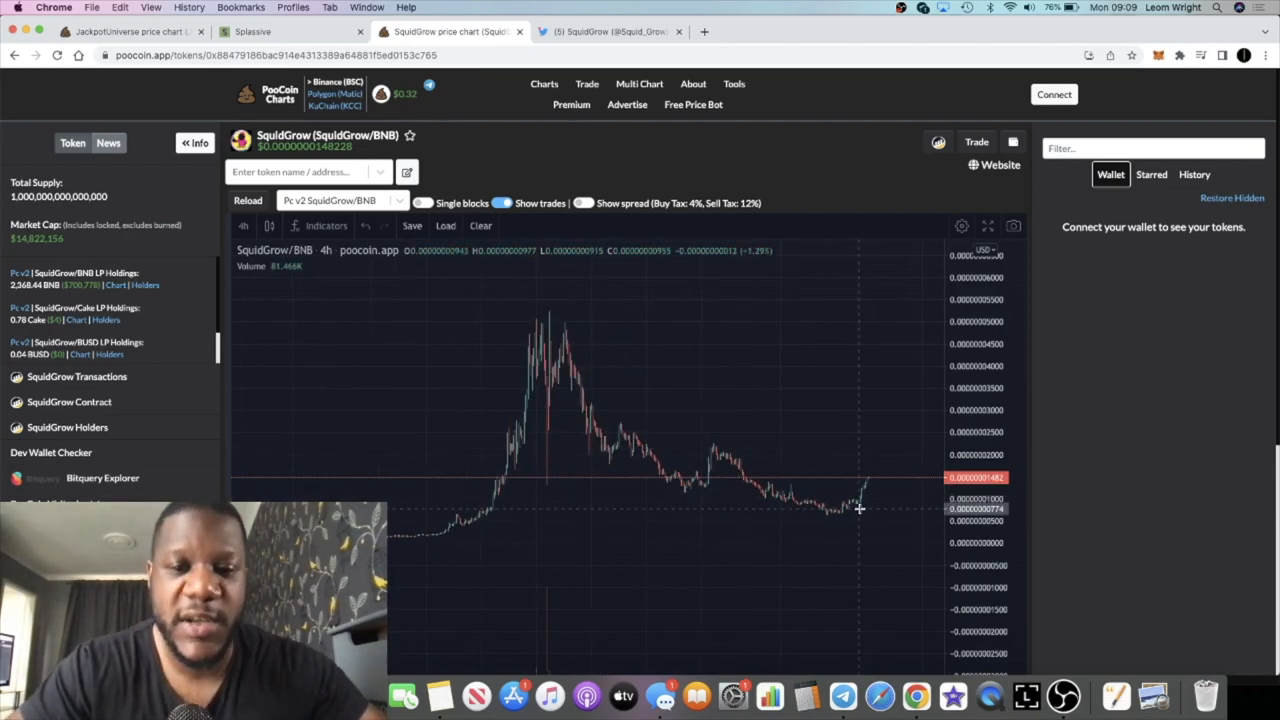
mouse_move(910, 310)
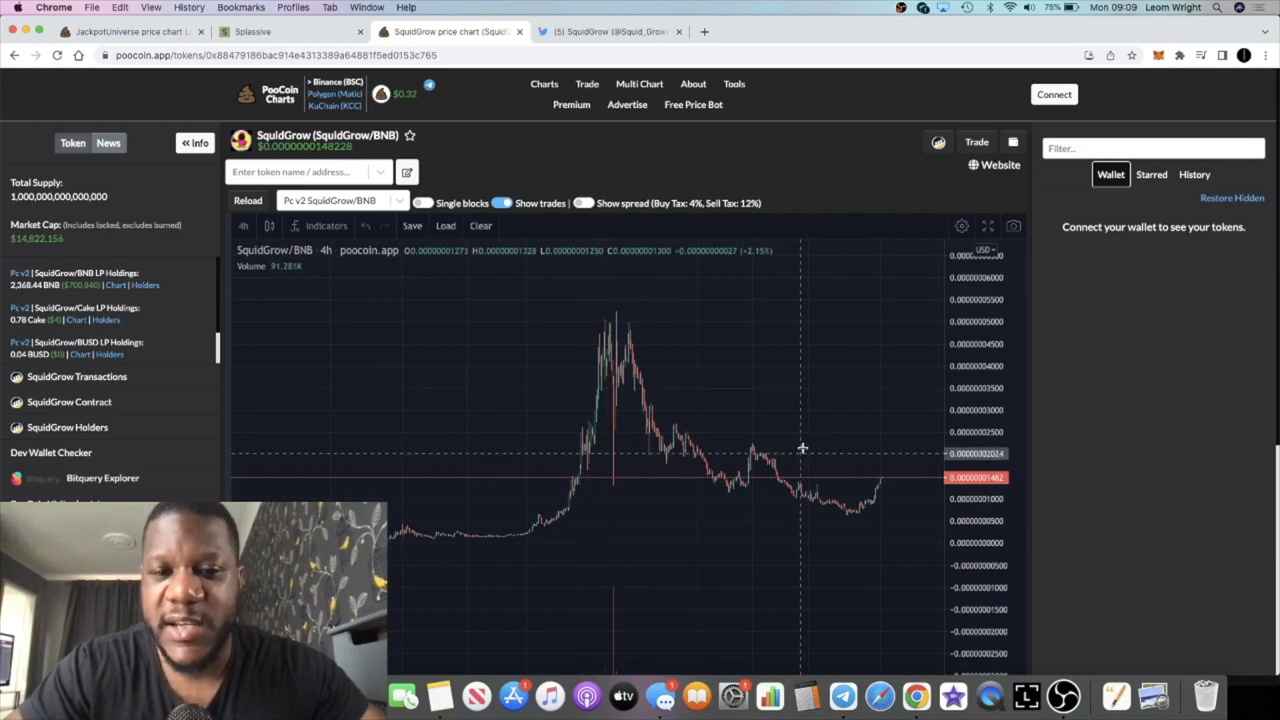
mouse_move(798, 322)
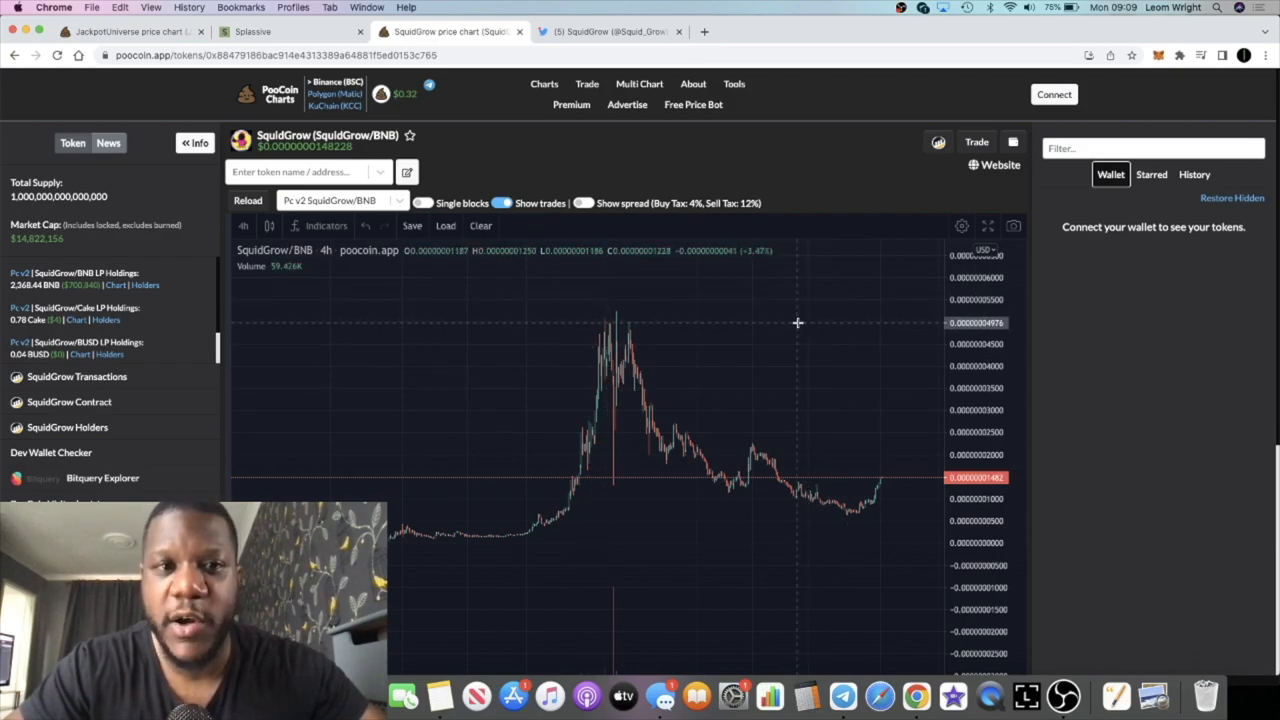
- On the SquidGrow Twitter profile, play the retweeted promo video and pause it a few seconds in
click(610, 32)
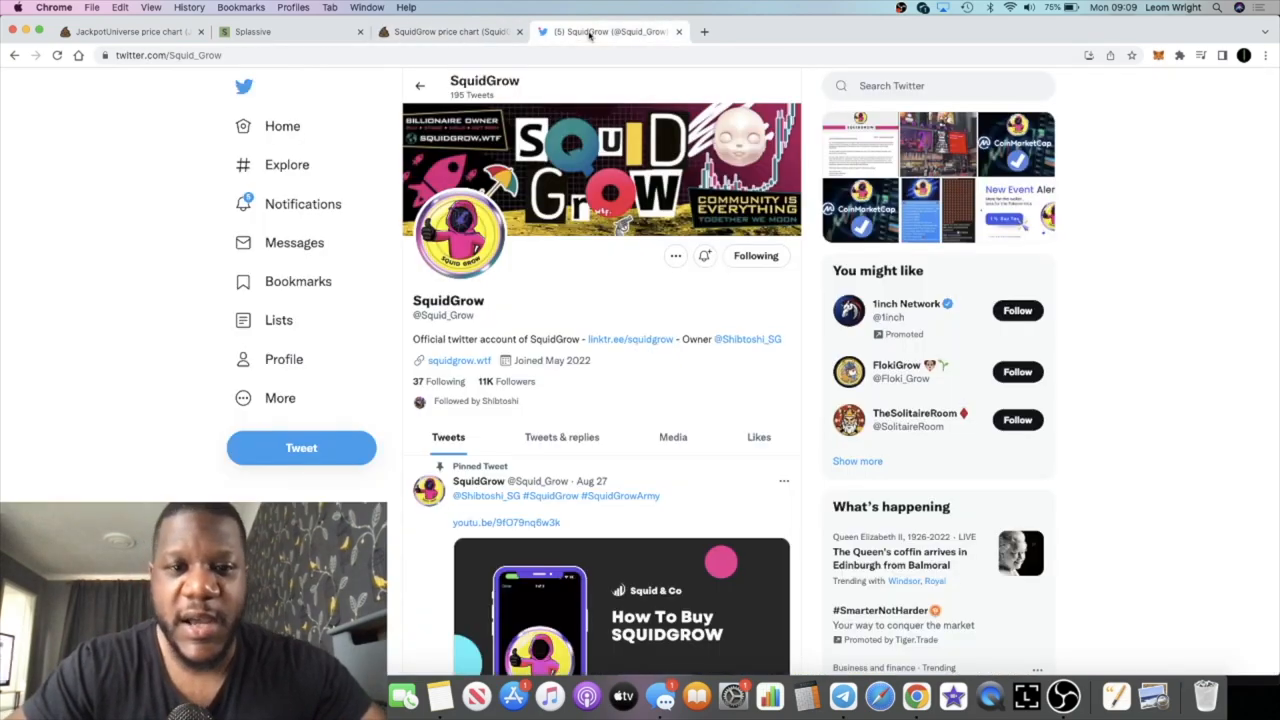
scroll(down, 3)
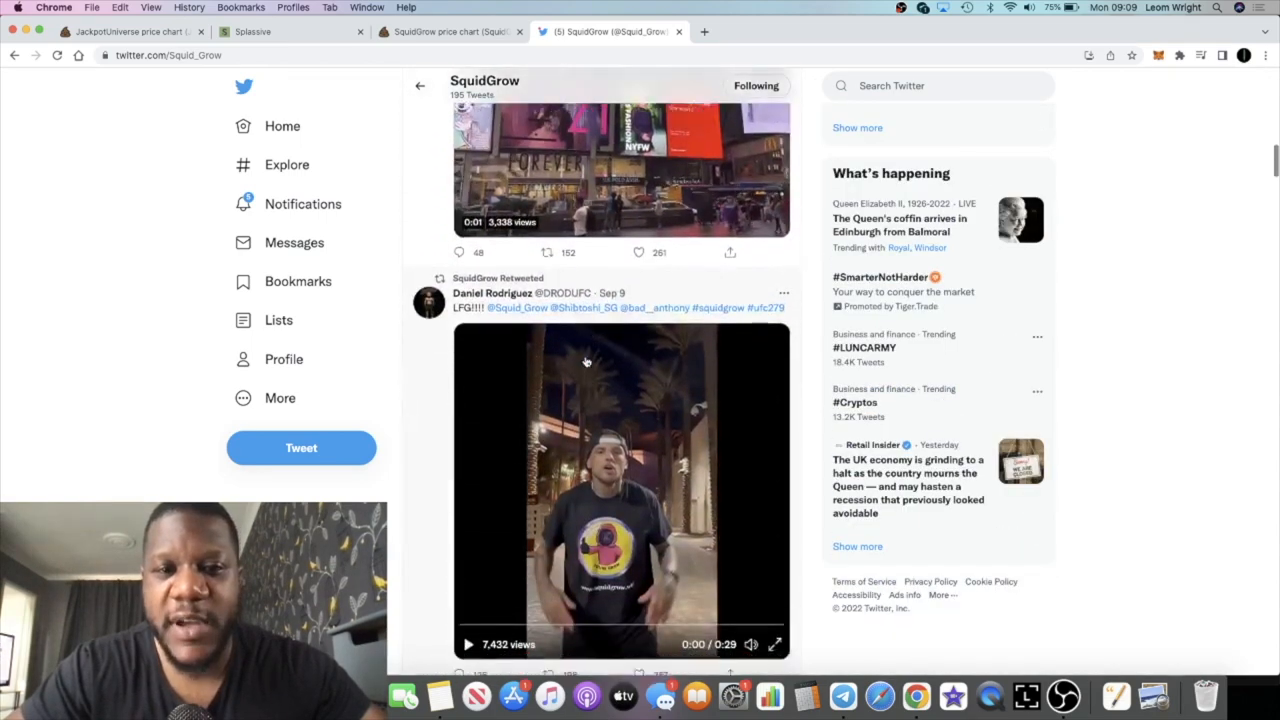
scroll(down, 3)
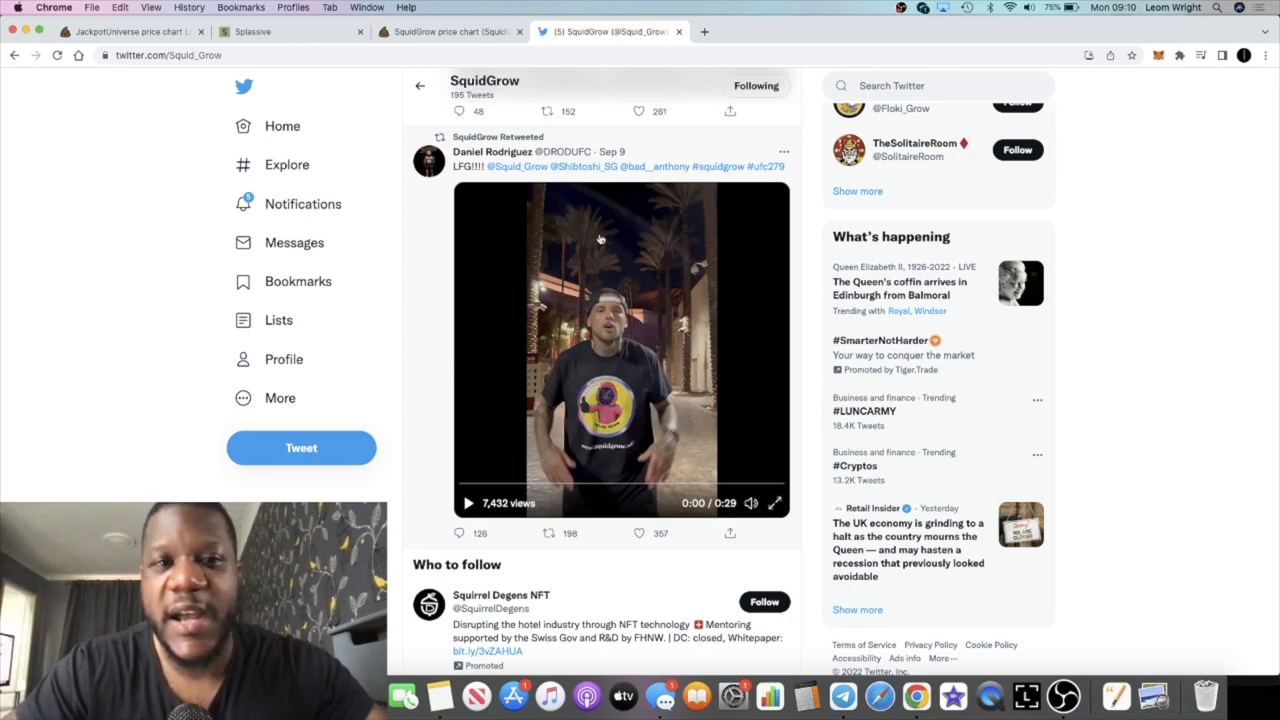
mouse_move(648, 404)
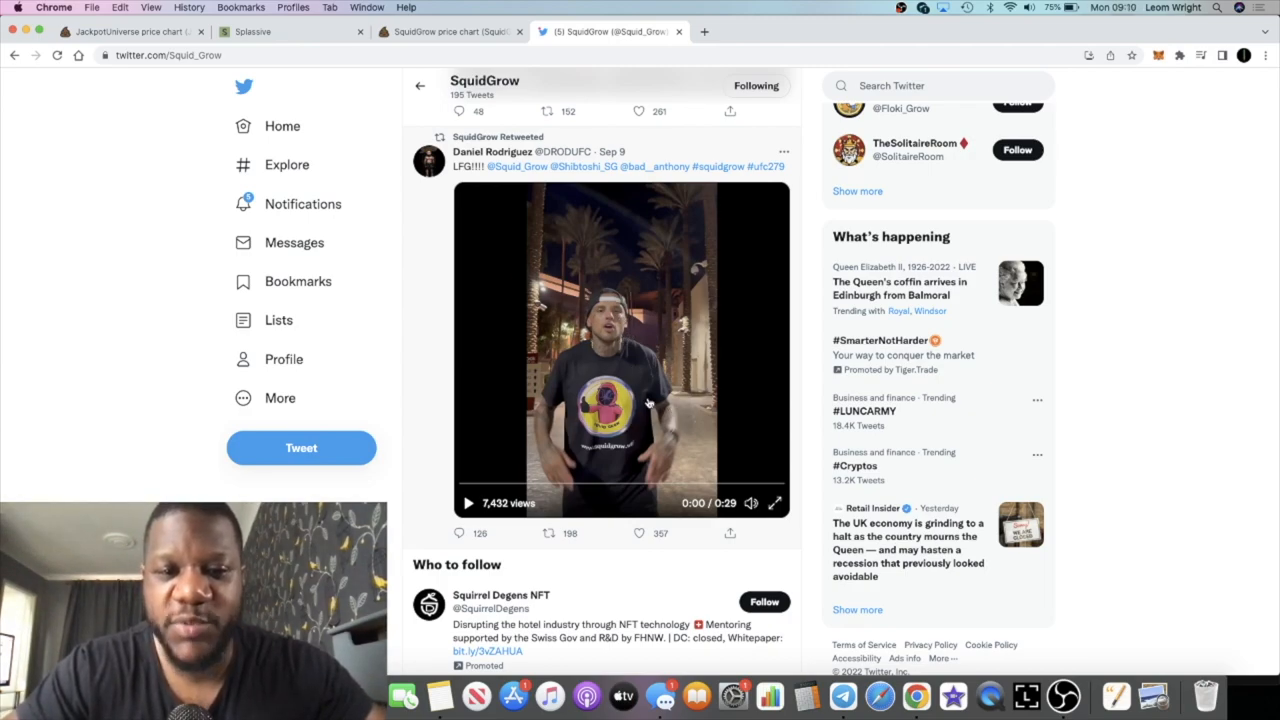
click(468, 504)
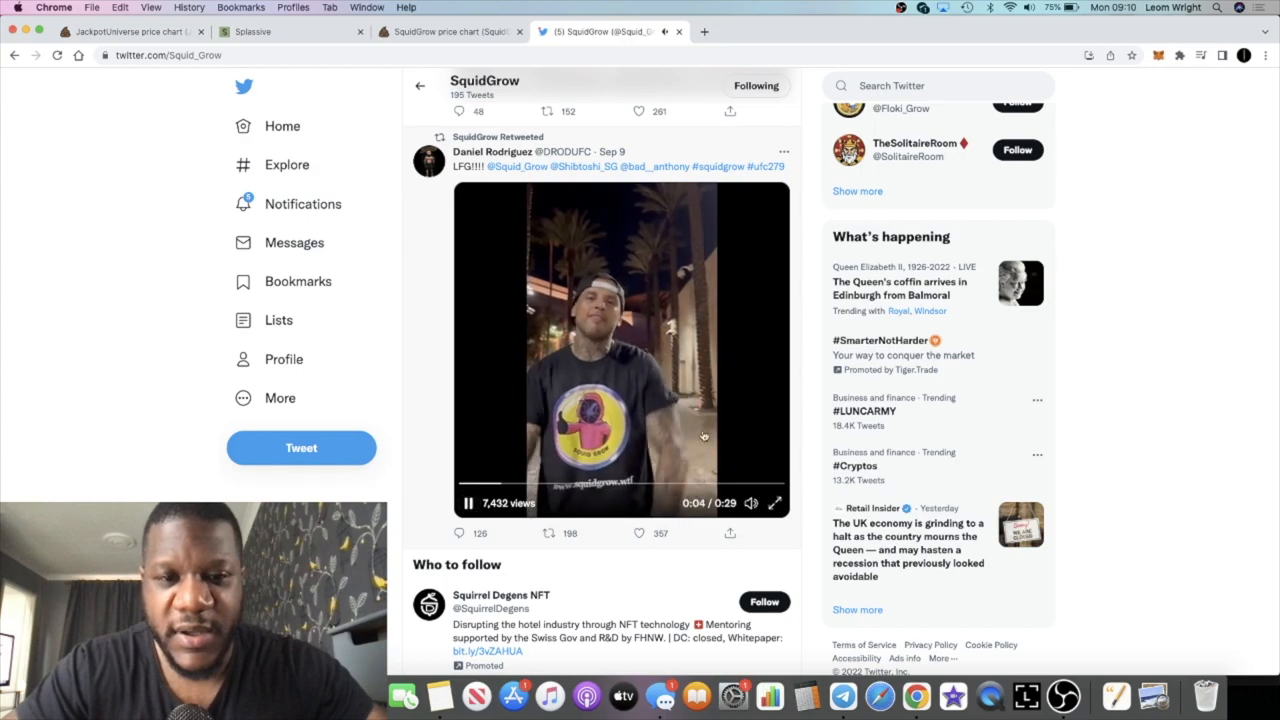
click(468, 504)
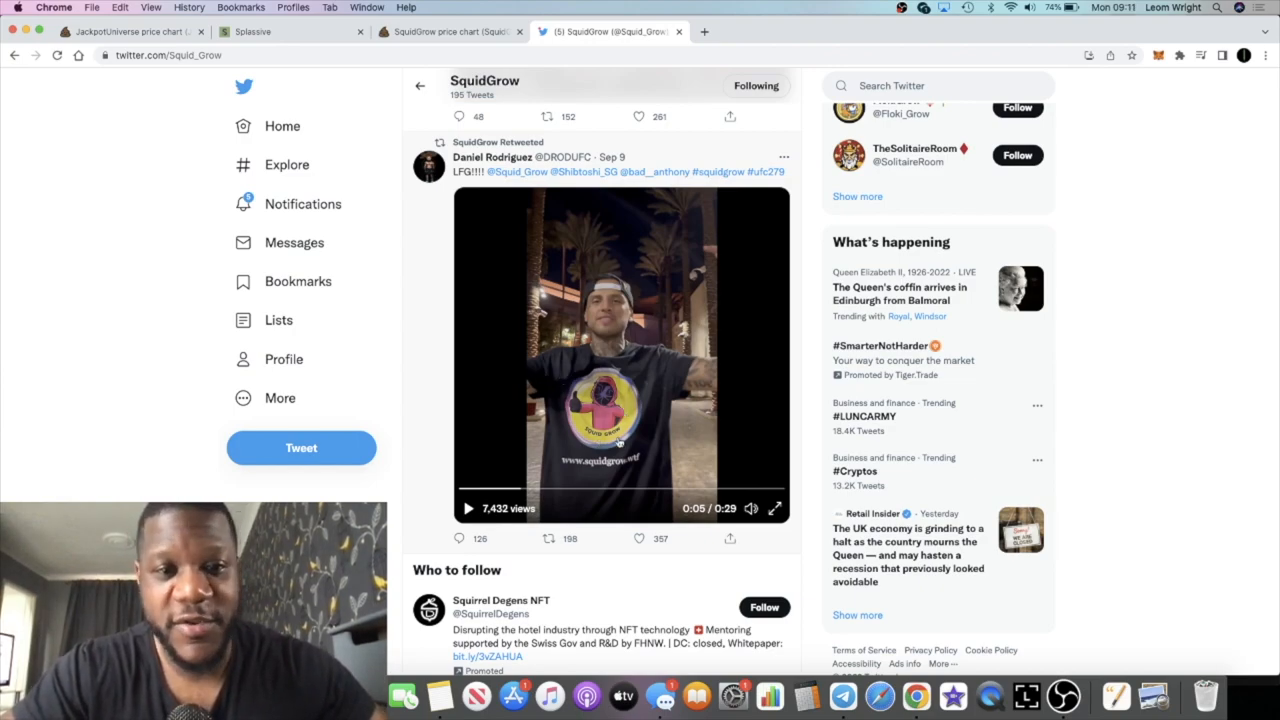
- Continue down the timeline past the Times Square tweet
scroll(down, 3)
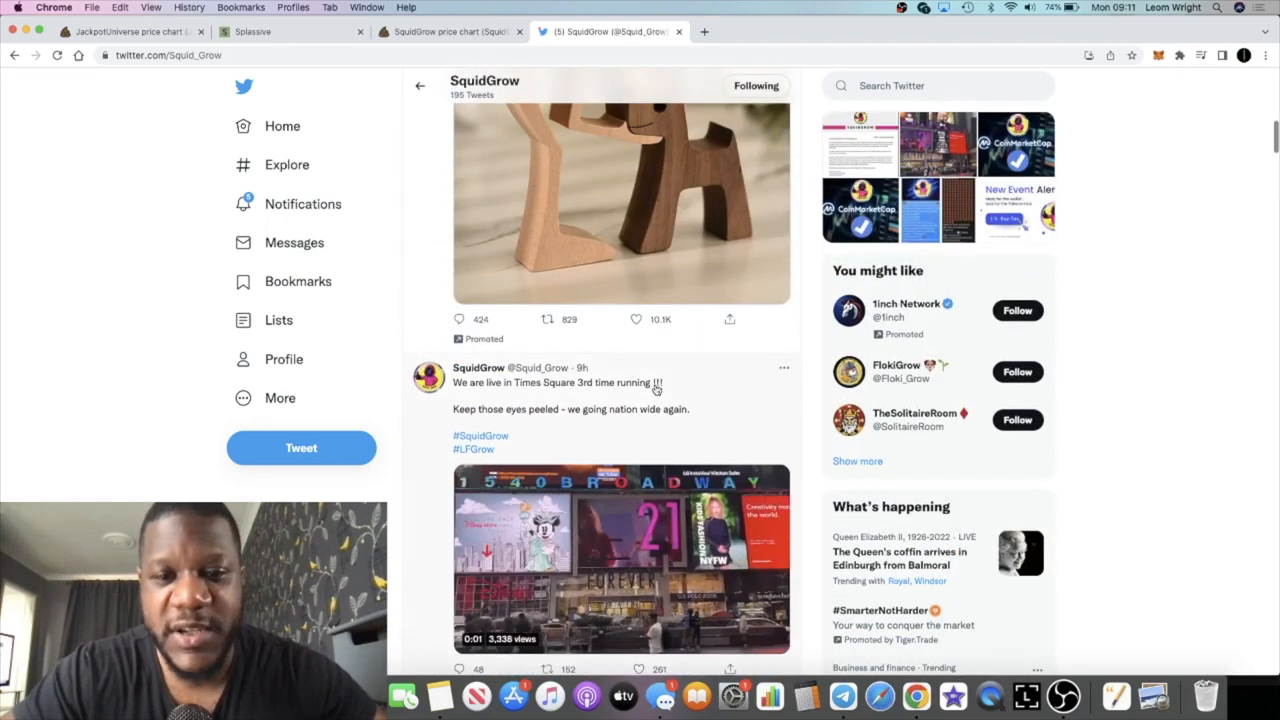
scroll(down, 3)
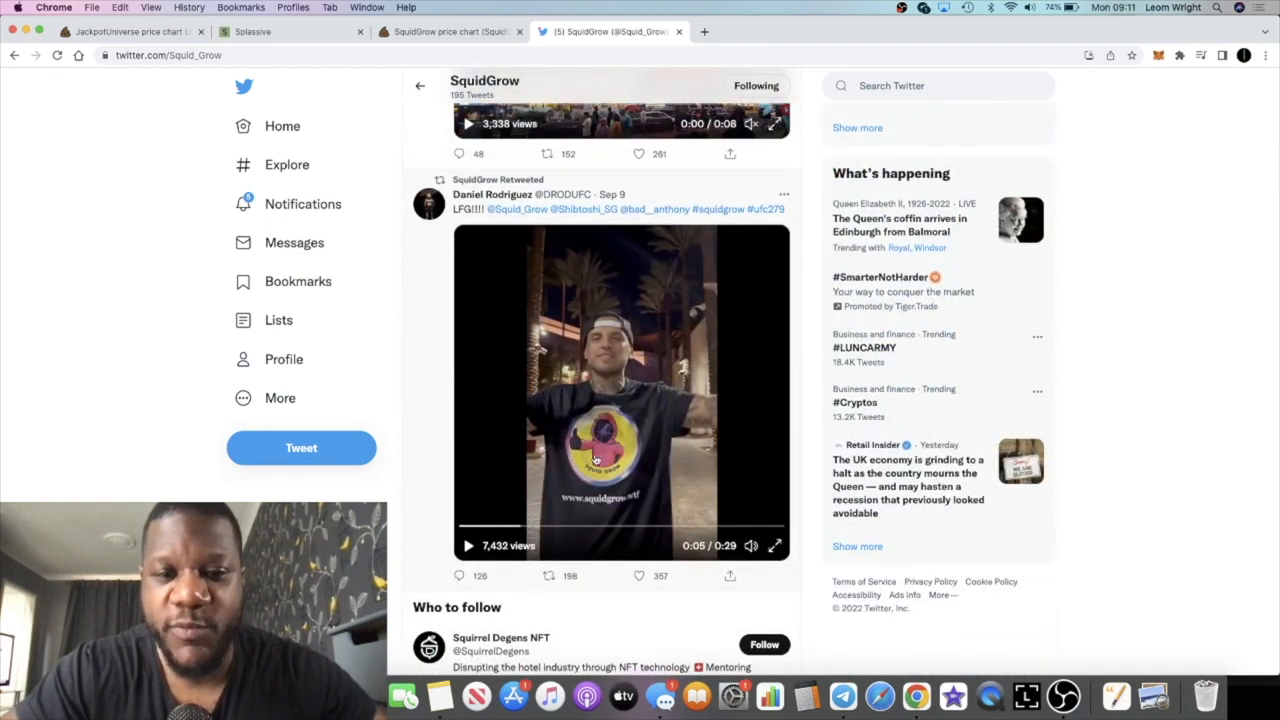
scroll(down, 3)
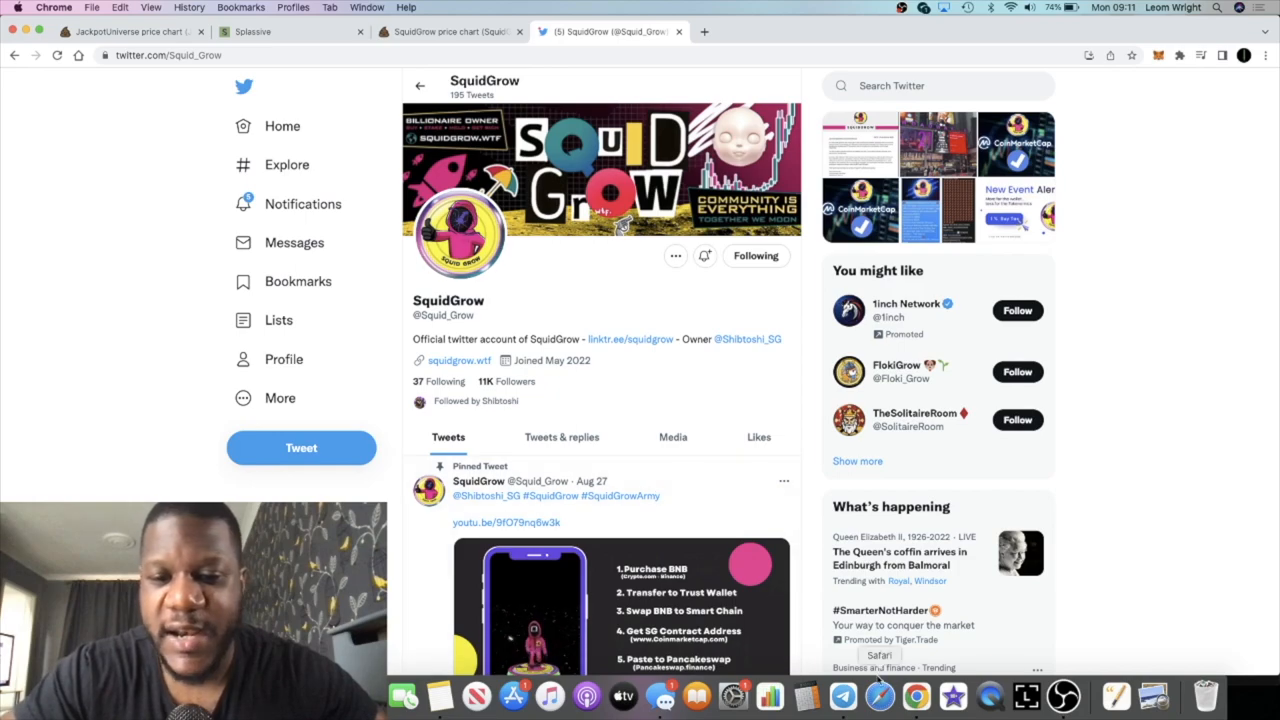
click(842, 696)
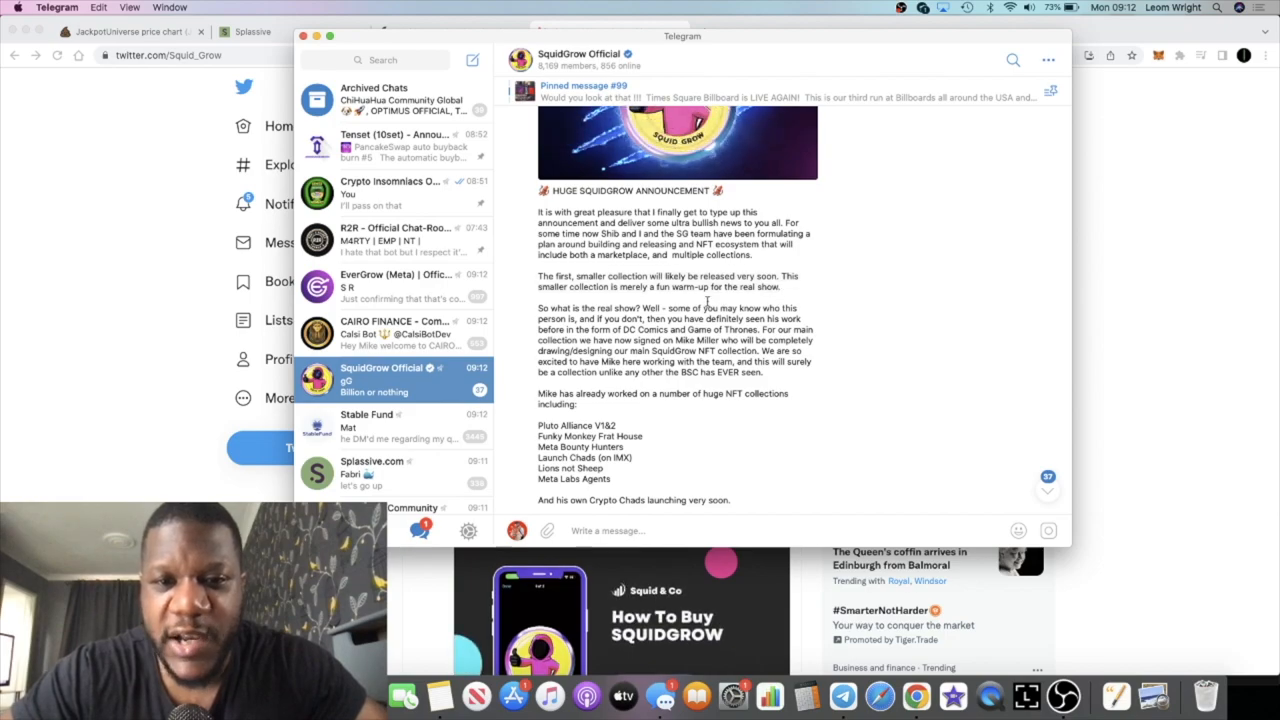
scroll(down, 3)
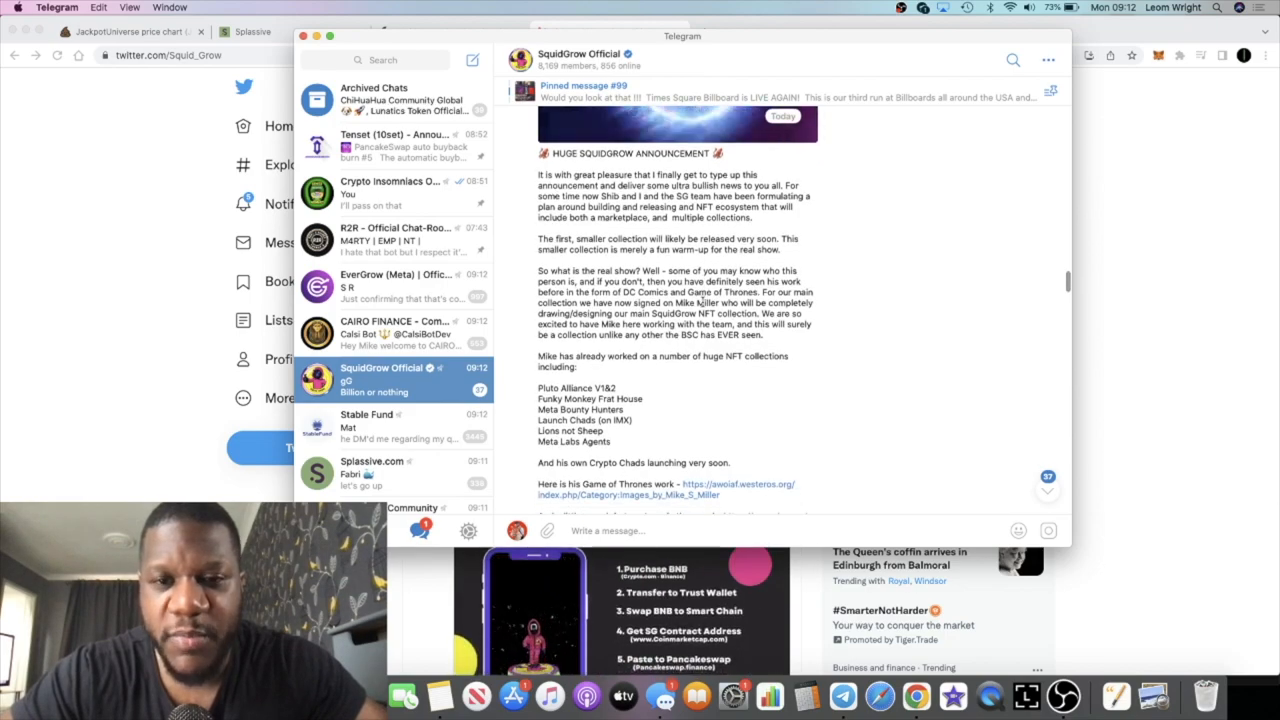
scroll(down, 3)
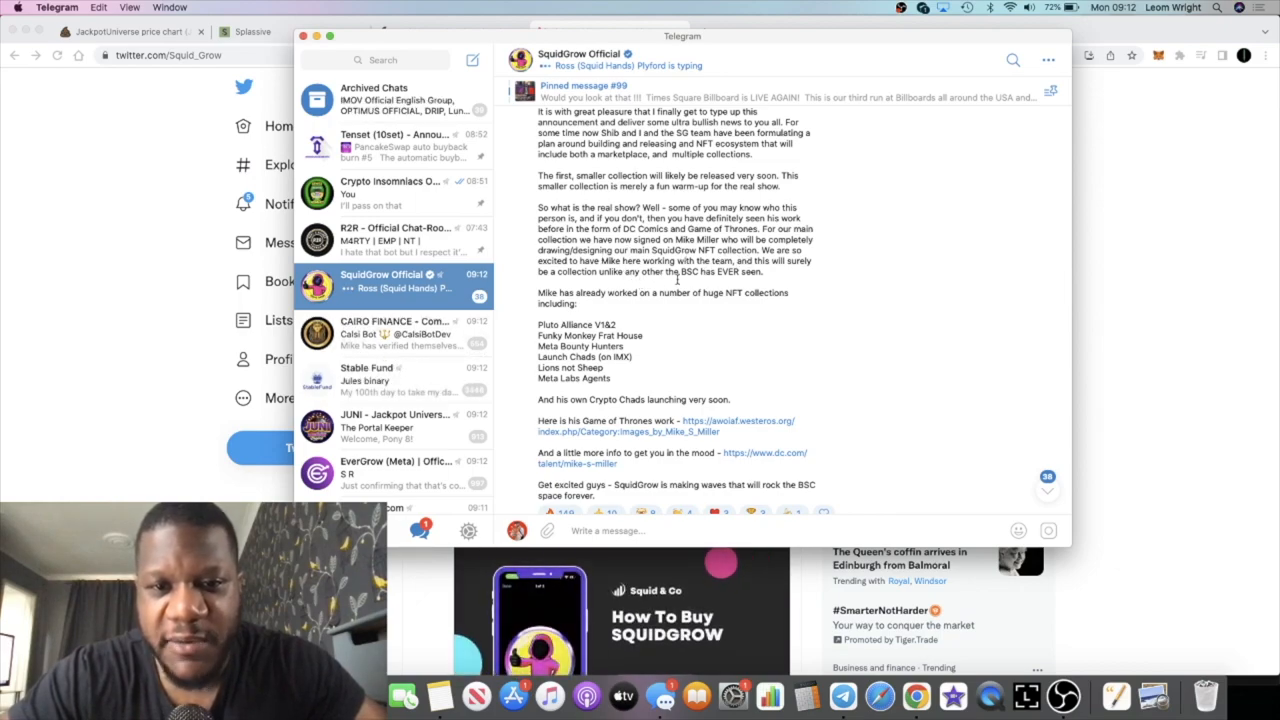
scroll(down, 3)
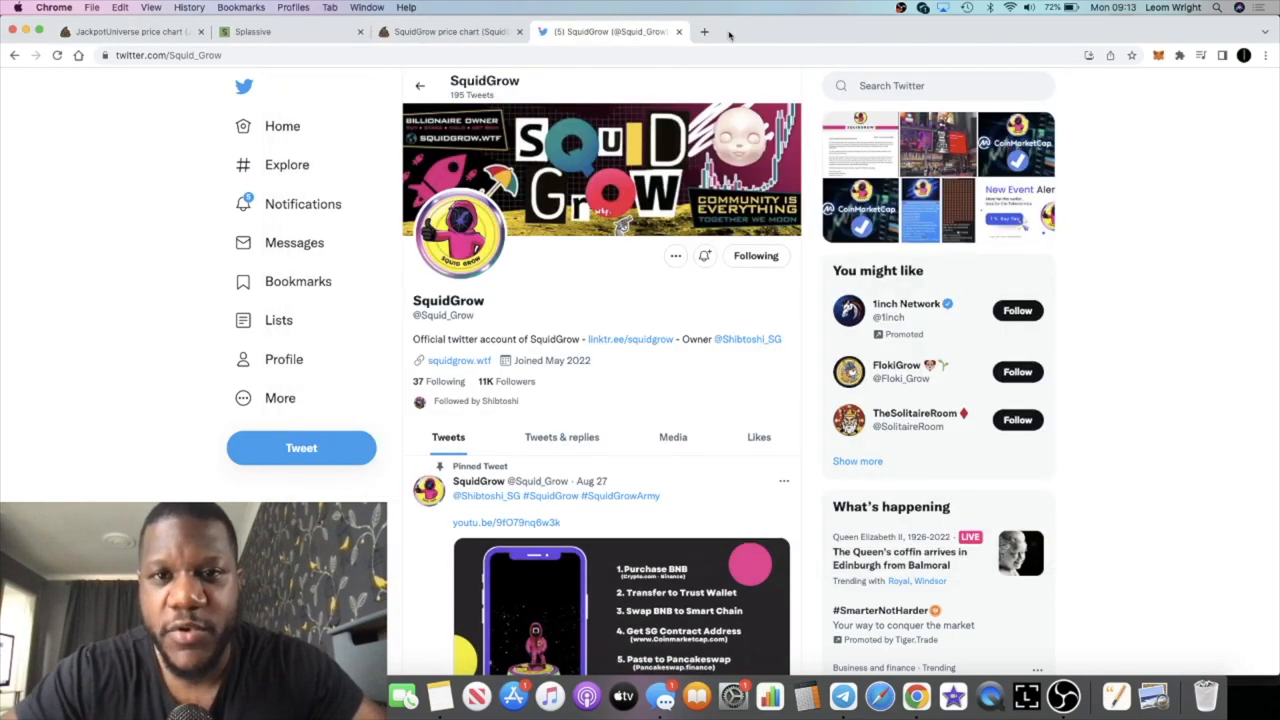
click(704, 32)
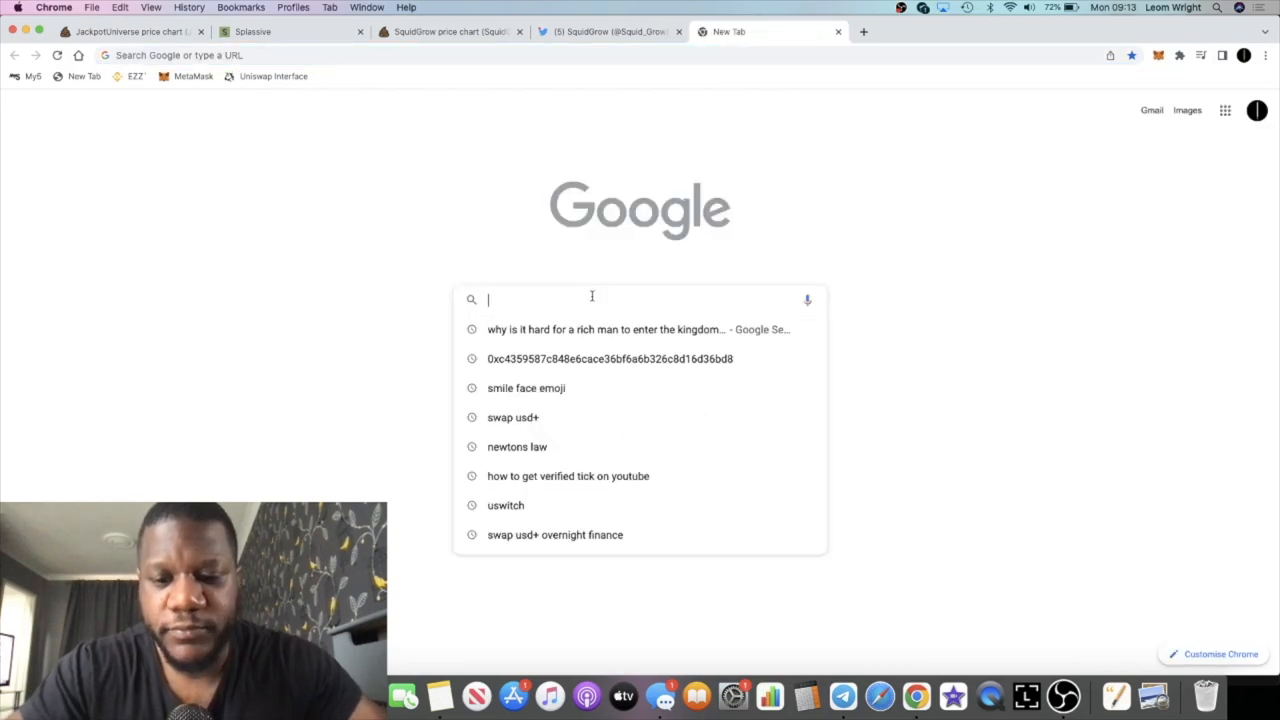
- Search Google for 'pluto alliance bitboy crypto', then return to the SquidGrow Telegram announcement
text(pluto alliance bitboy crypto)
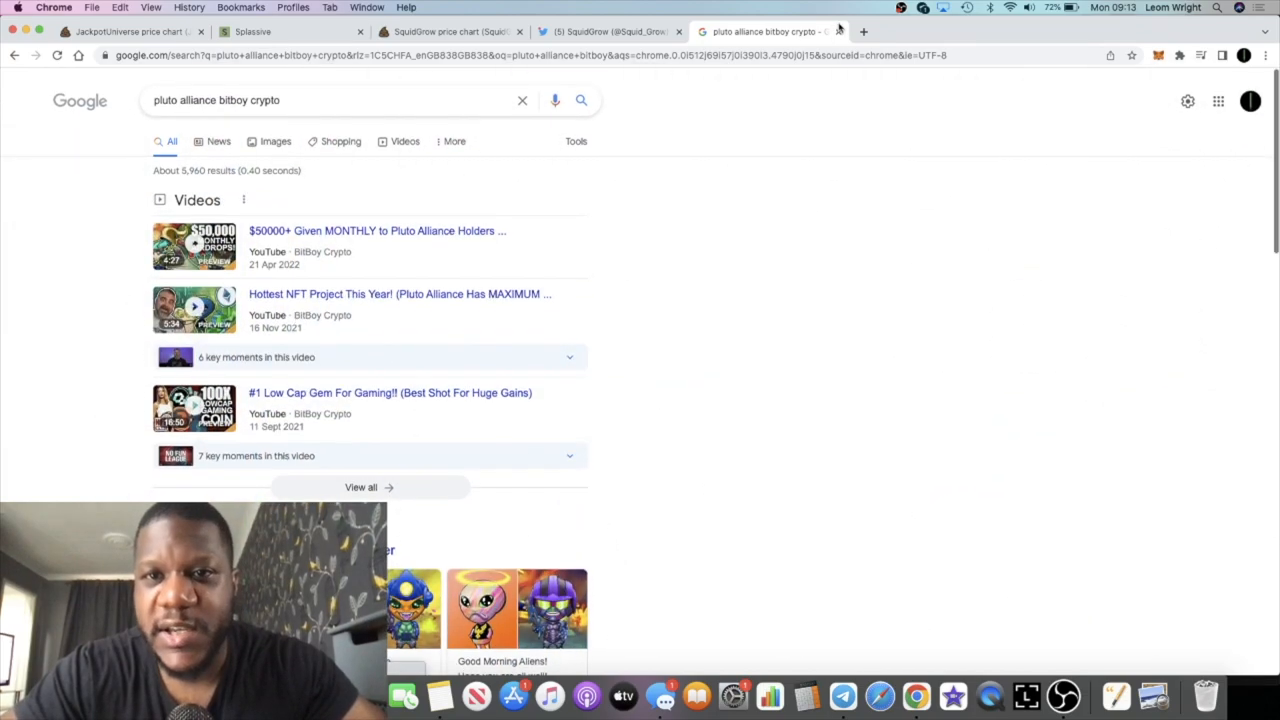
click(604, 32)
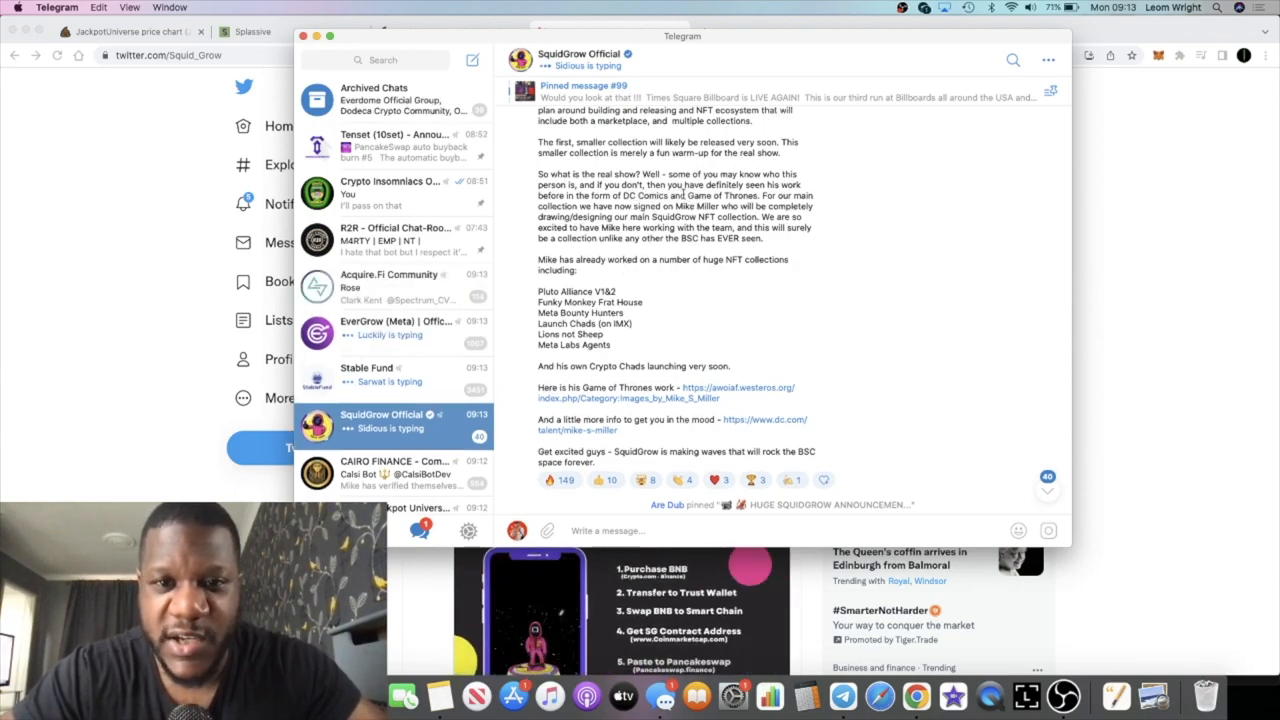
- Read to the end of the SquidGrow announcement about the artist's NFT collections
scroll(down, 3)
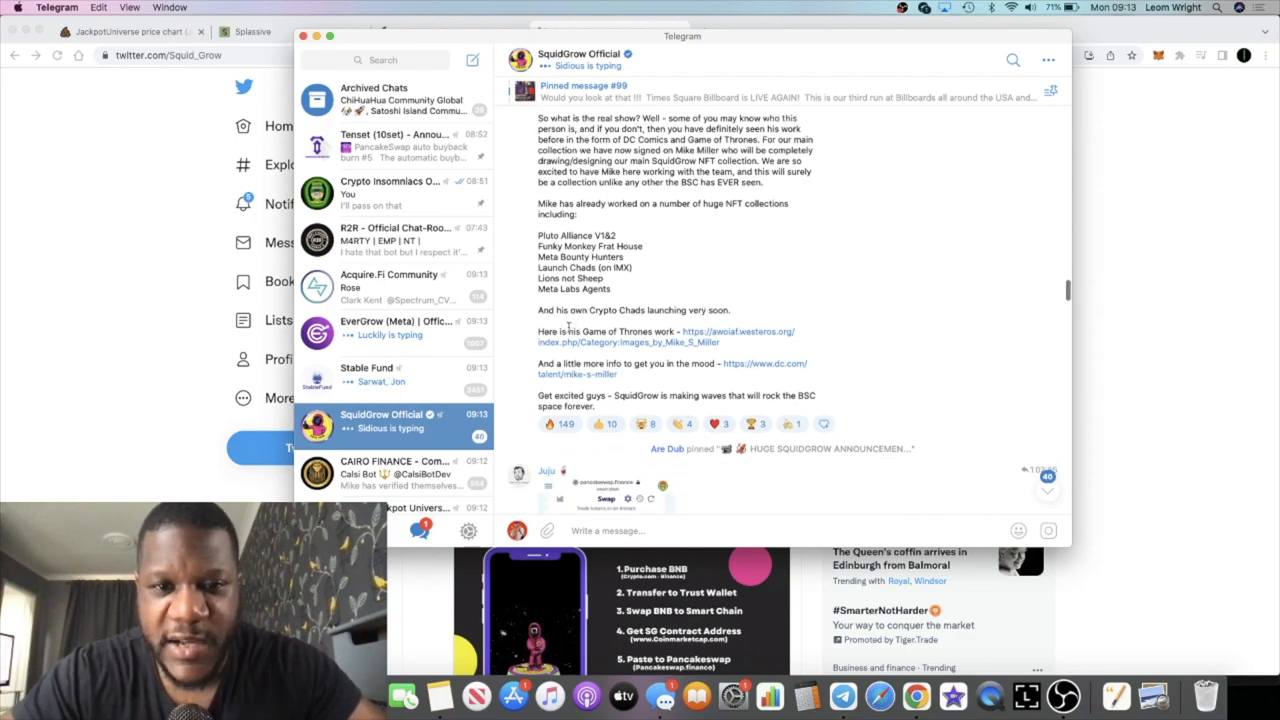
scroll(down, 3)
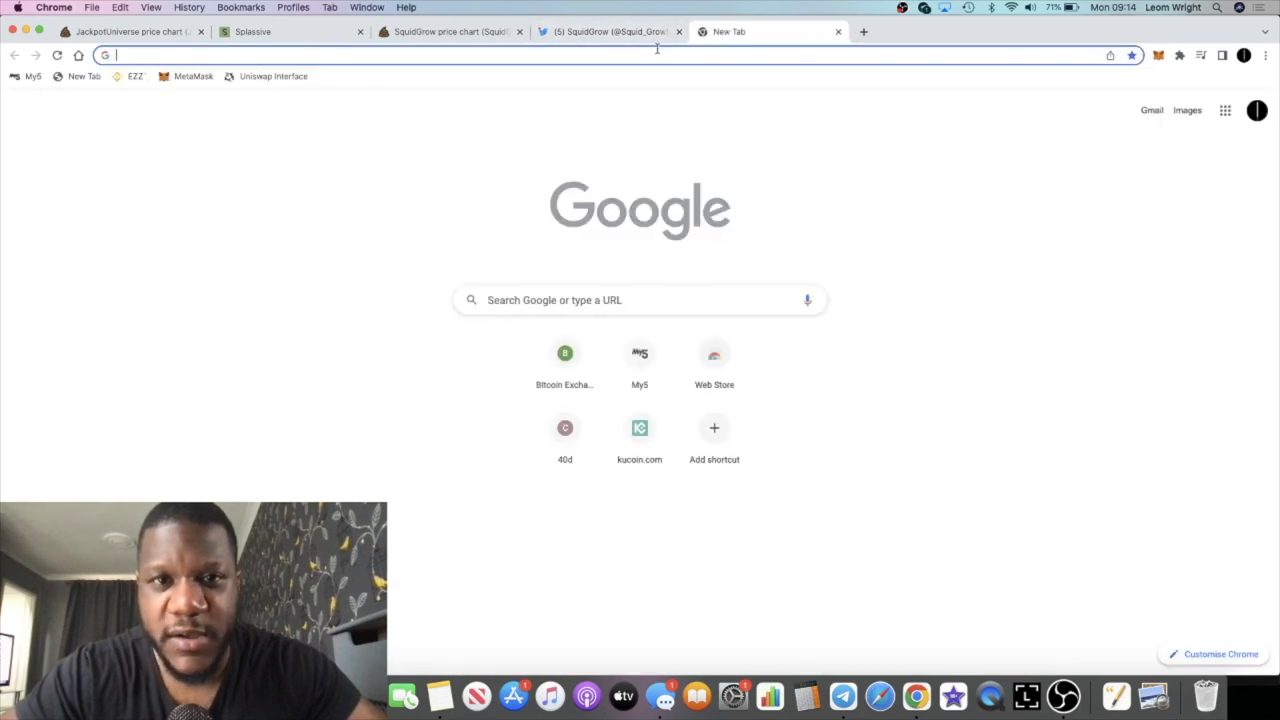
- Visit awoiaf.westeros.org Category:Images_by_Mike_S_Miller, browse its gallery, then return to Telegram
text(awoiaf.westeros.org/index.php/Category:Images_by_Mike_S_Miller)
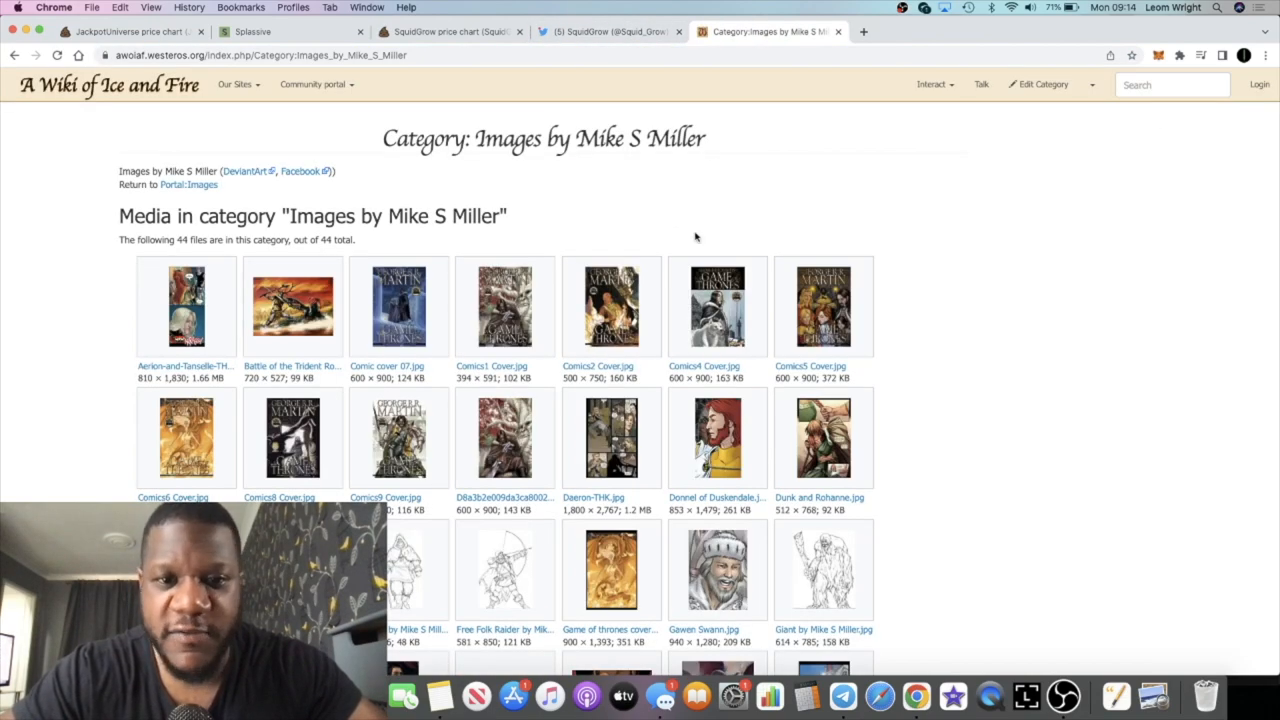
mouse_move(564, 200)
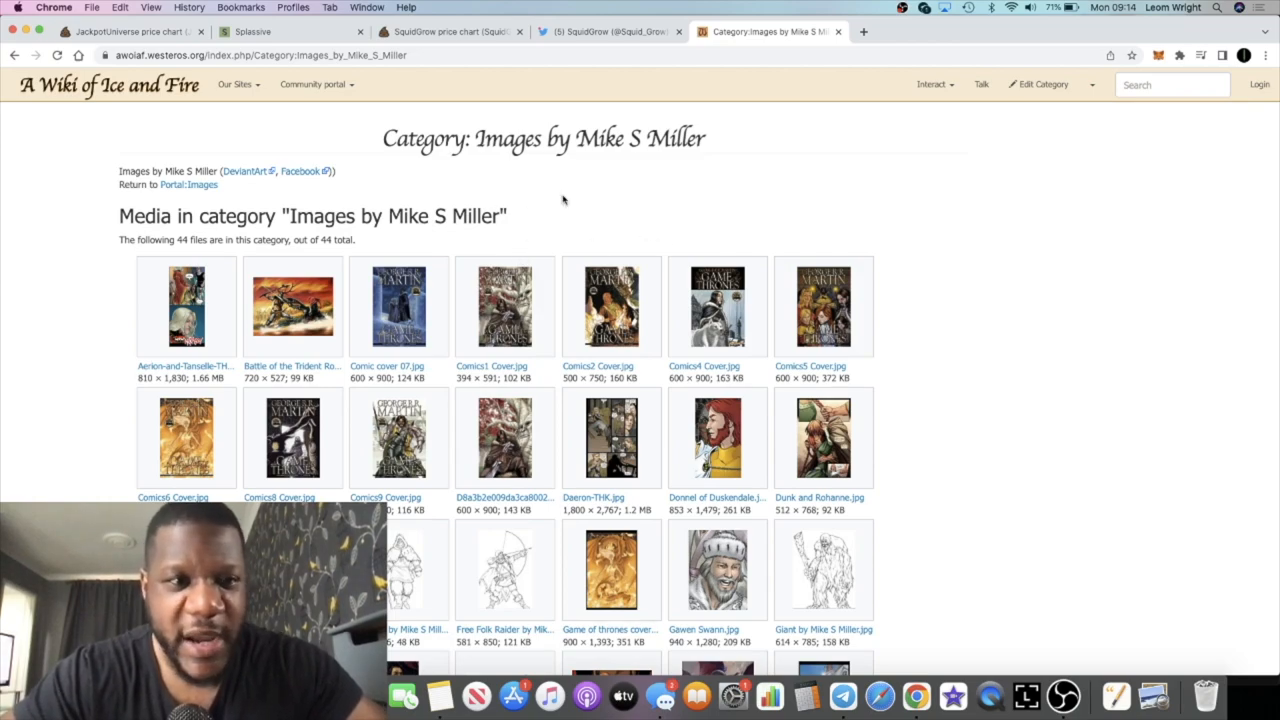
scroll(down, 3)
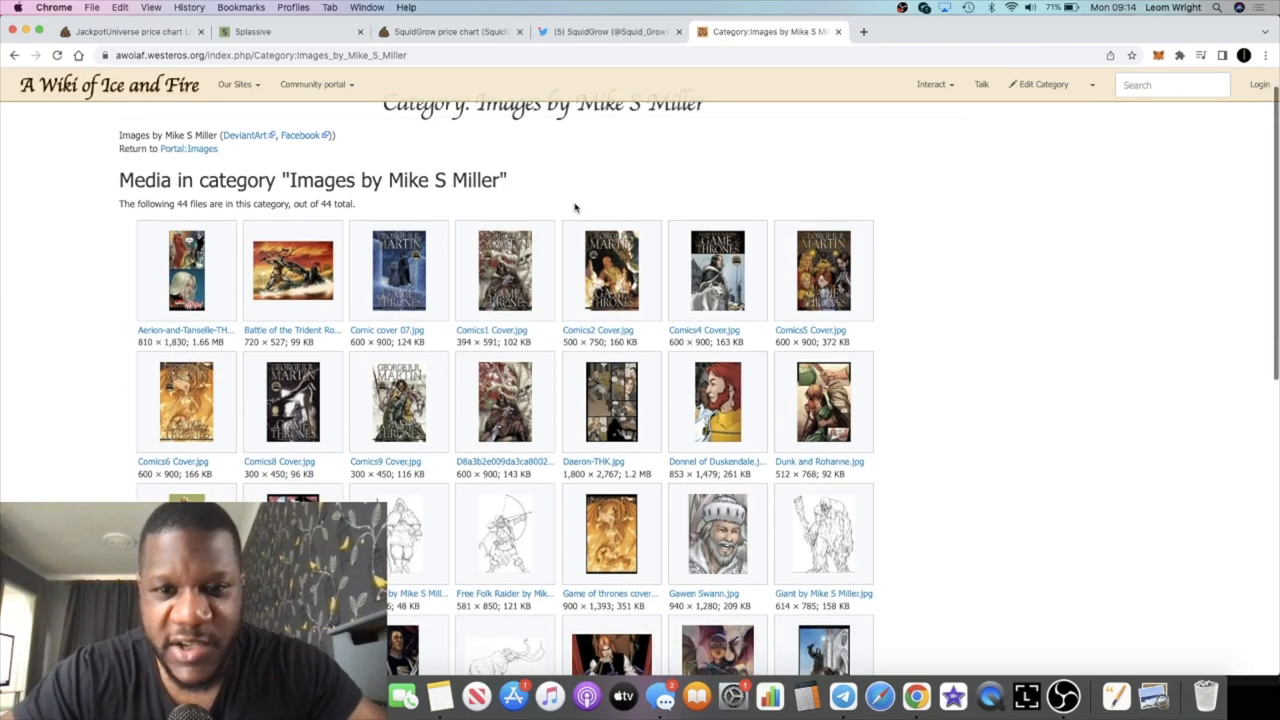
scroll(down, 3)
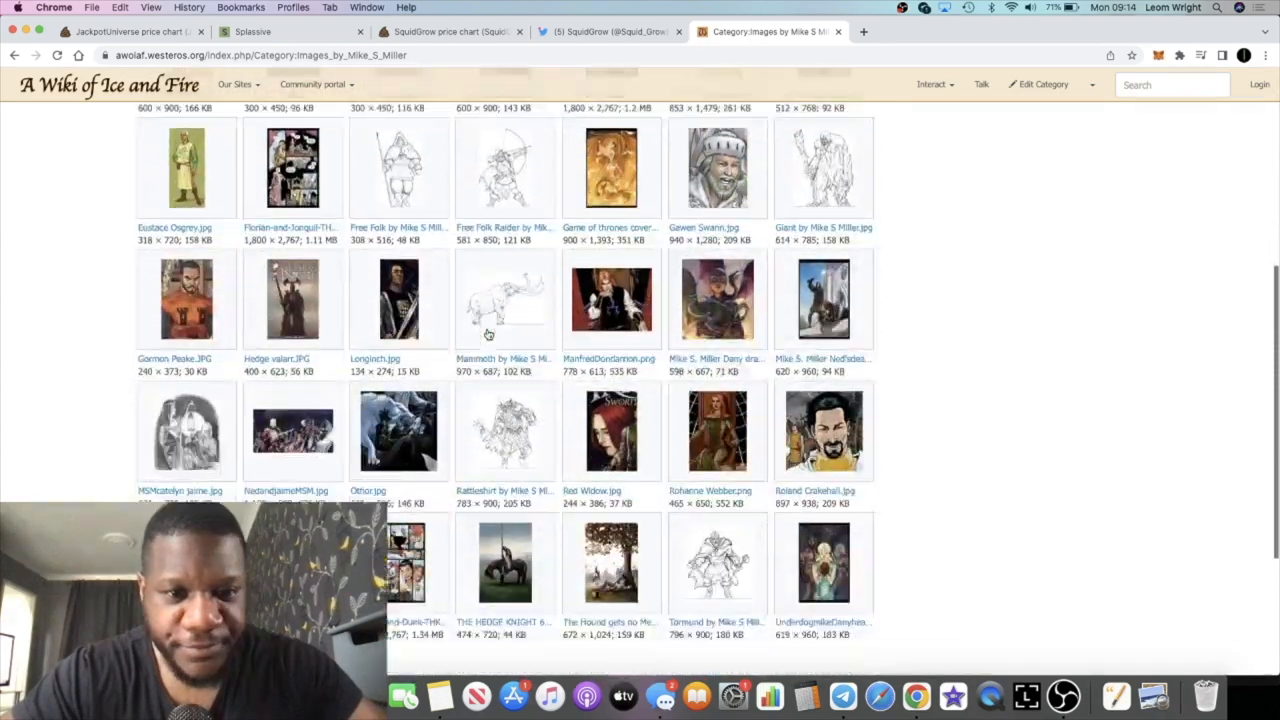
scroll(up, 3)
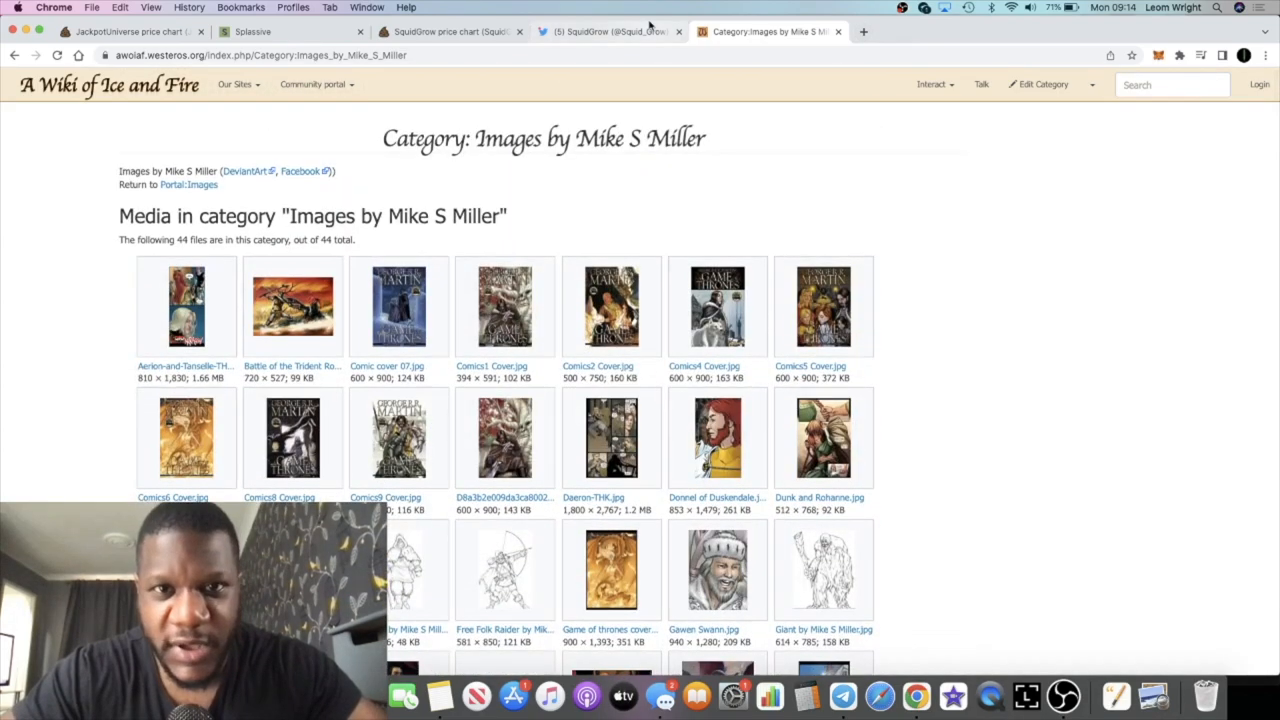
click(608, 32)
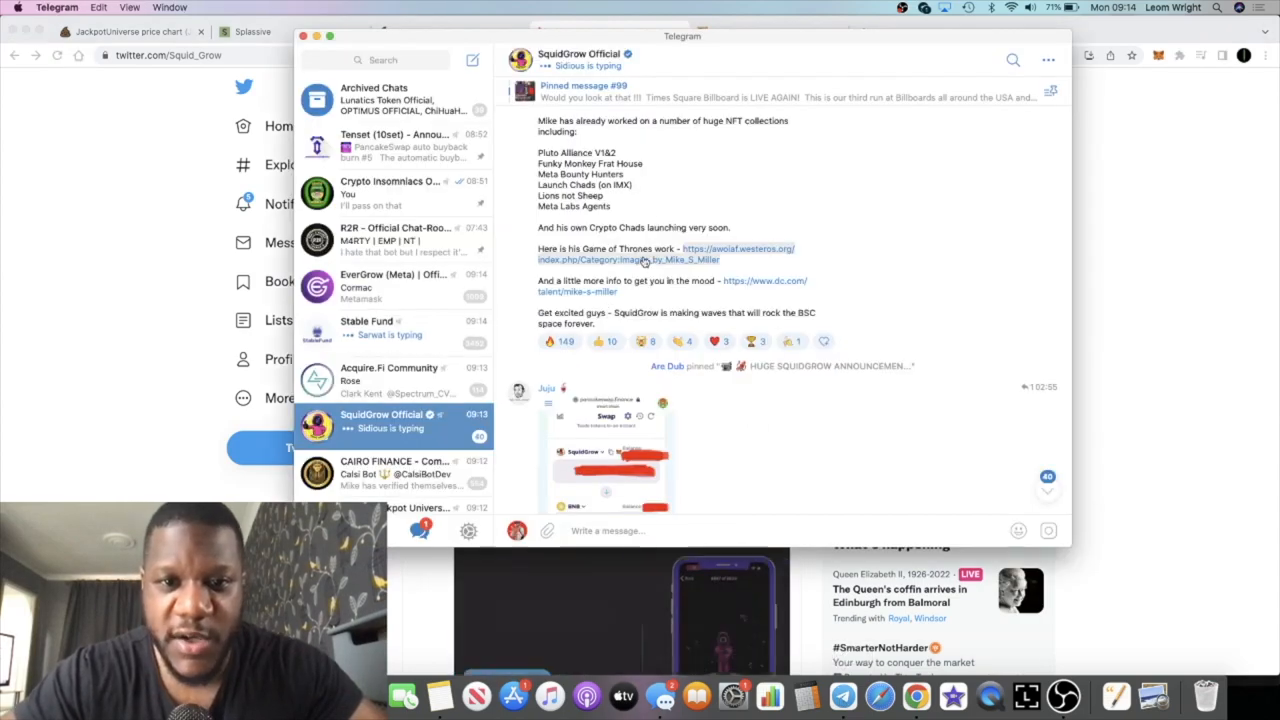
- Review the later SquidGrow chat messages and buy-bot alerts, then return to the PooCoin SquidGrow/BNB chart
scroll(down, 3)
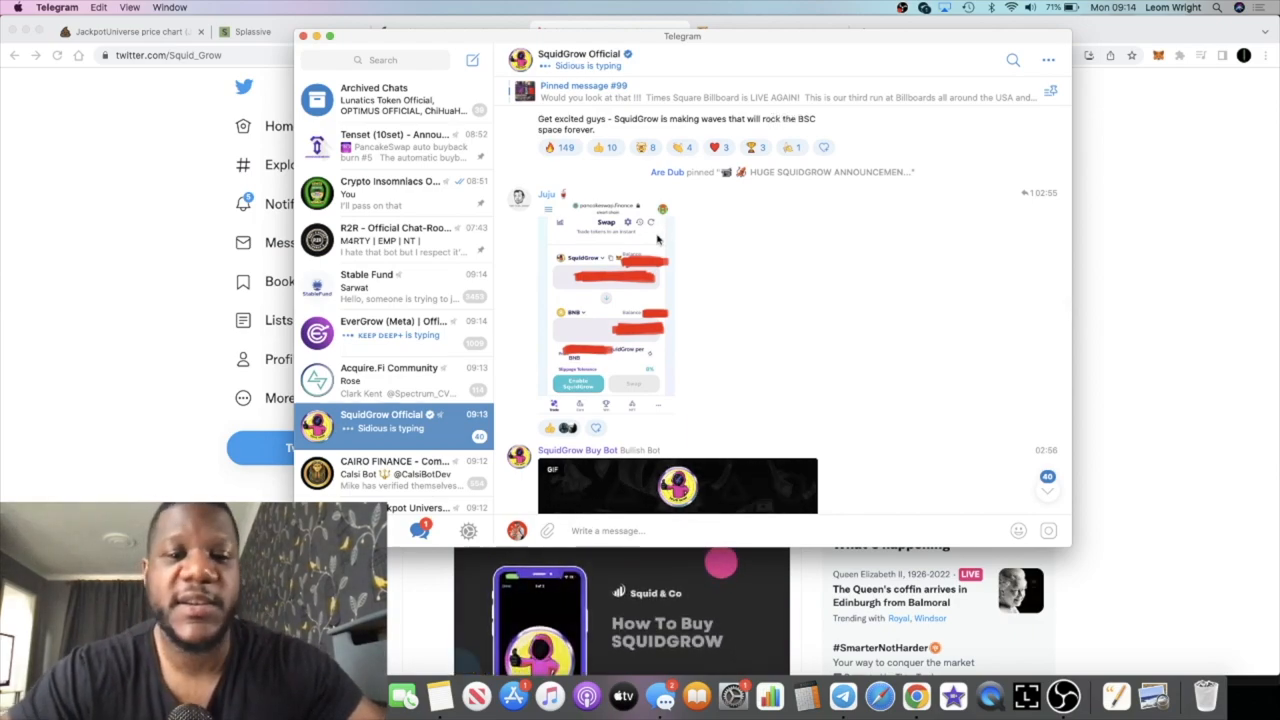
scroll(down, 3)
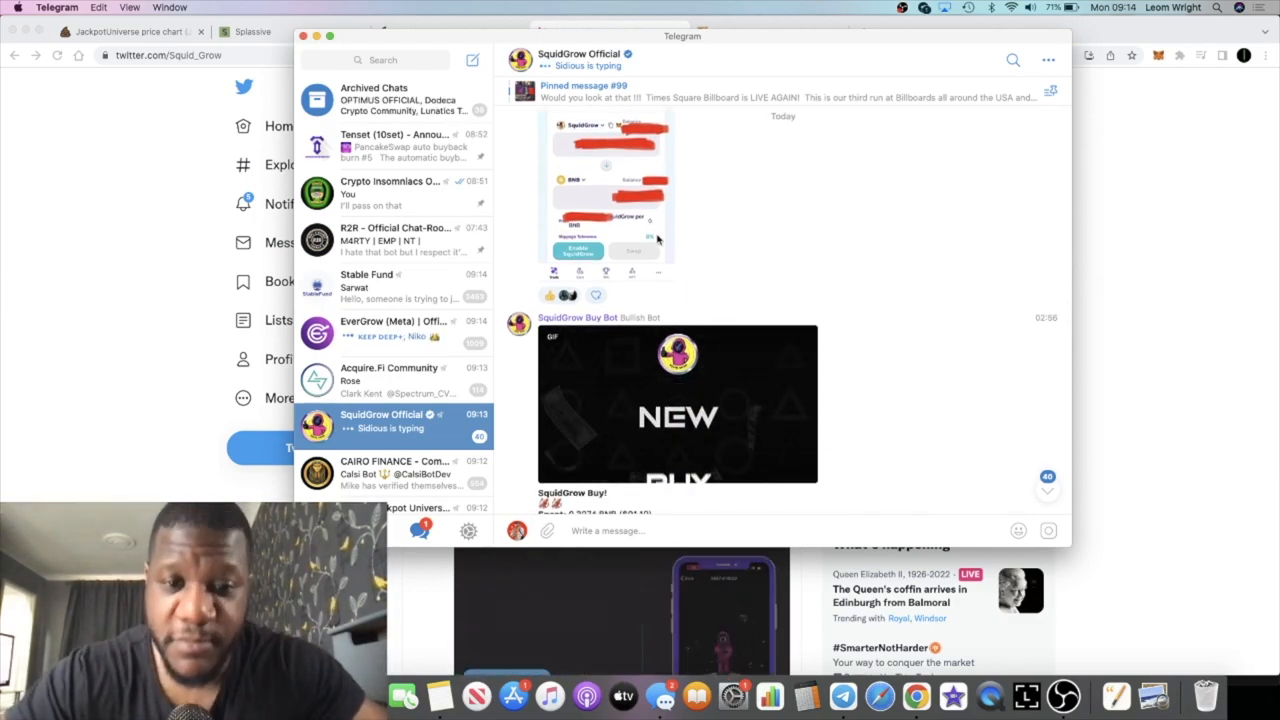
scroll(down, 3)
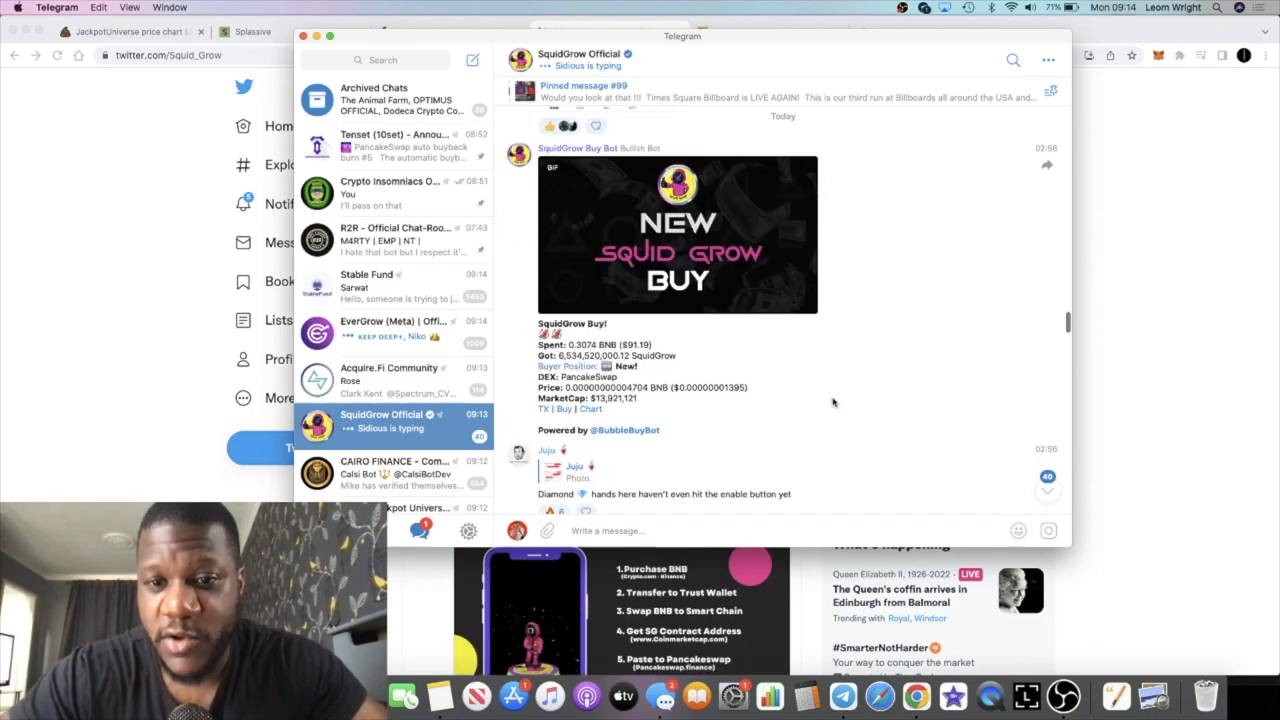
scroll(down, 3)
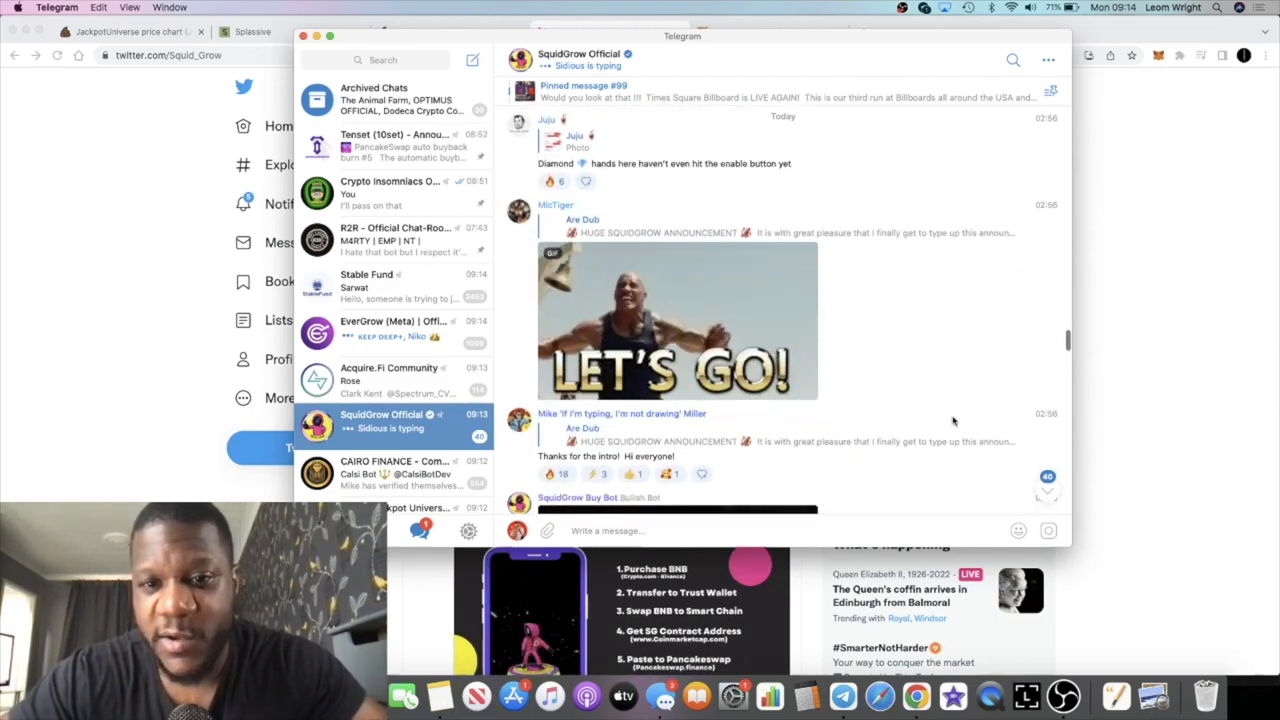
scroll(down, 3)
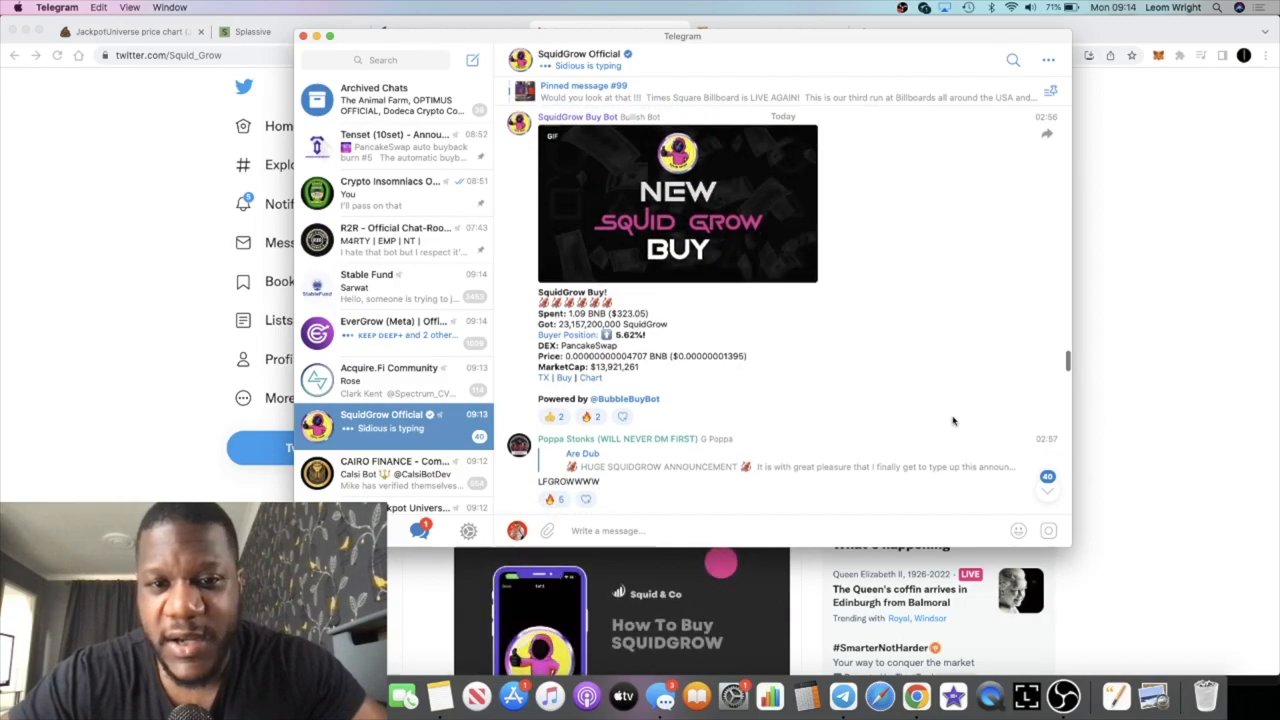
scroll(down, 3)
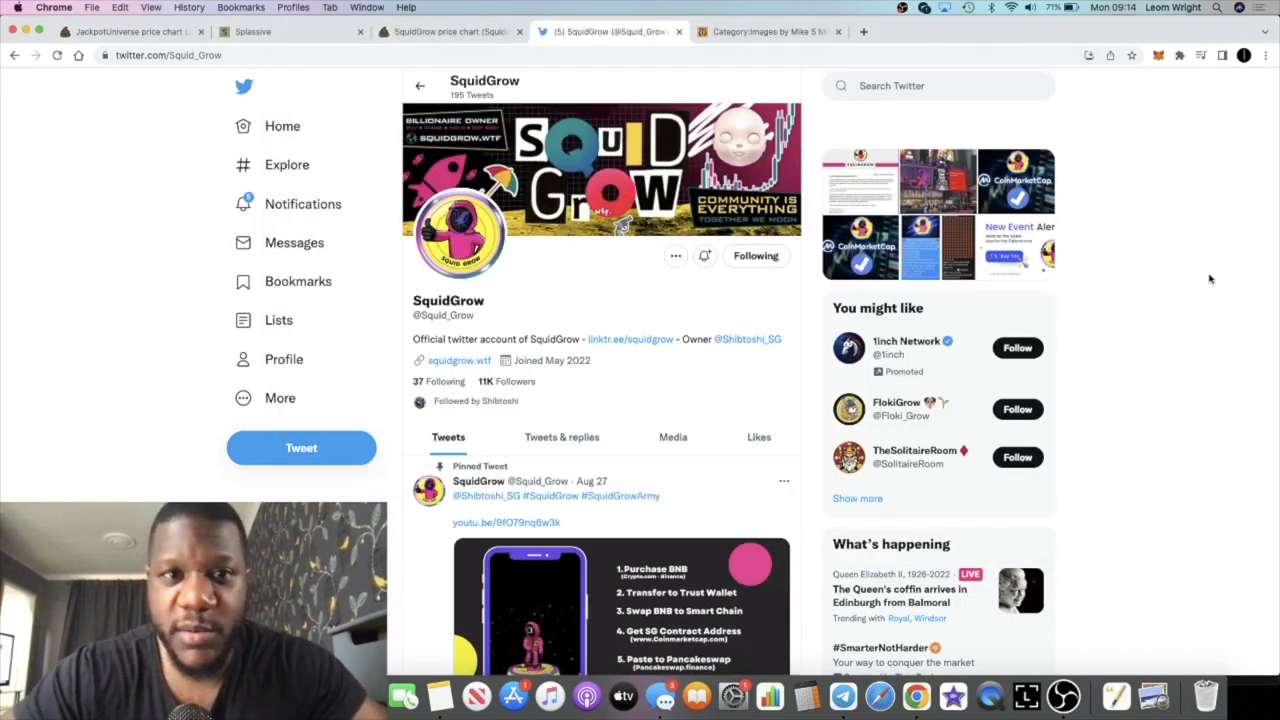
click(448, 32)
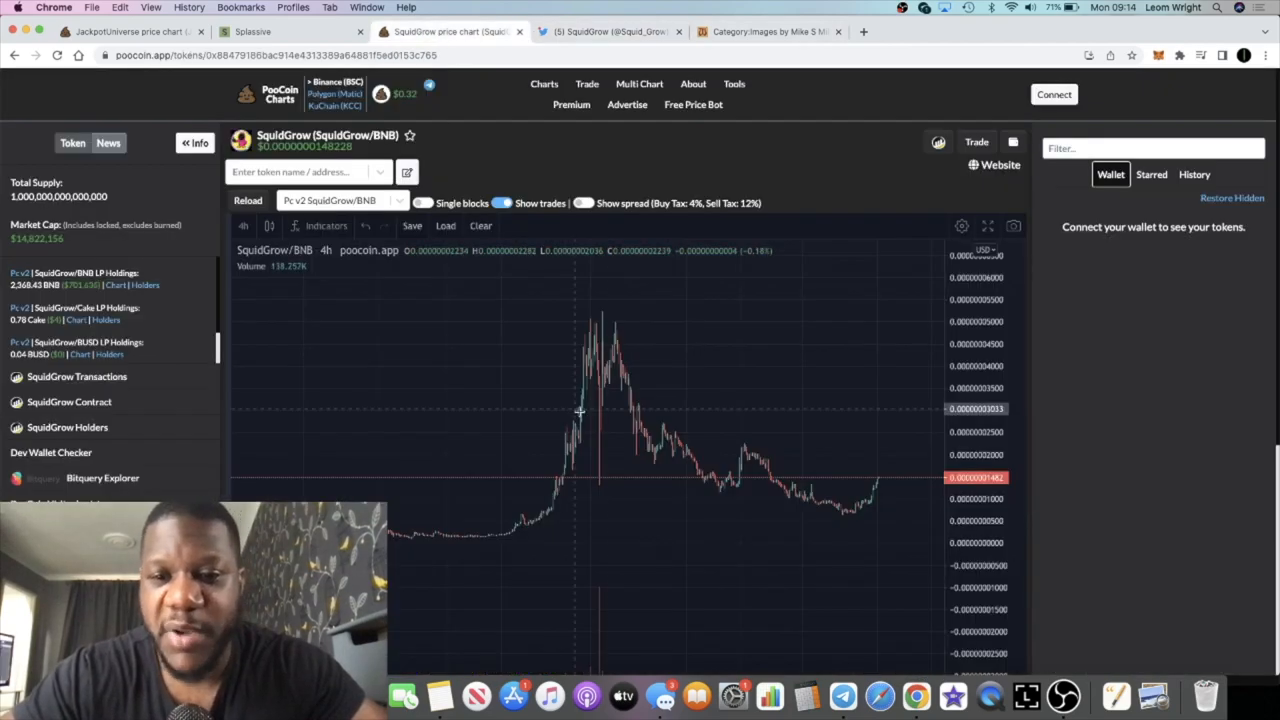